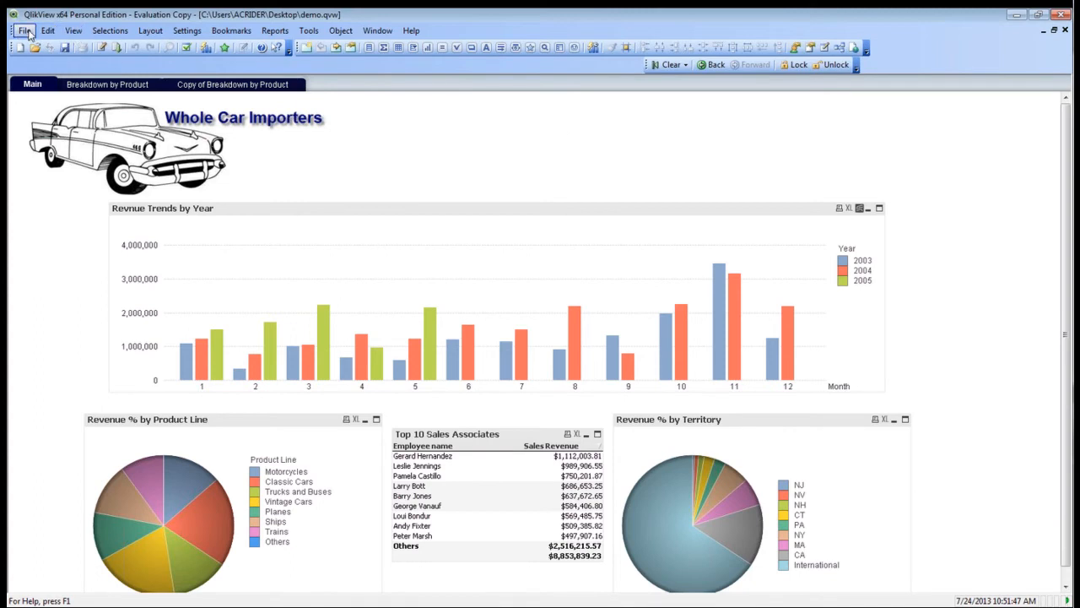
Open the document's load script editor from the File menu.
left_click(24, 31)
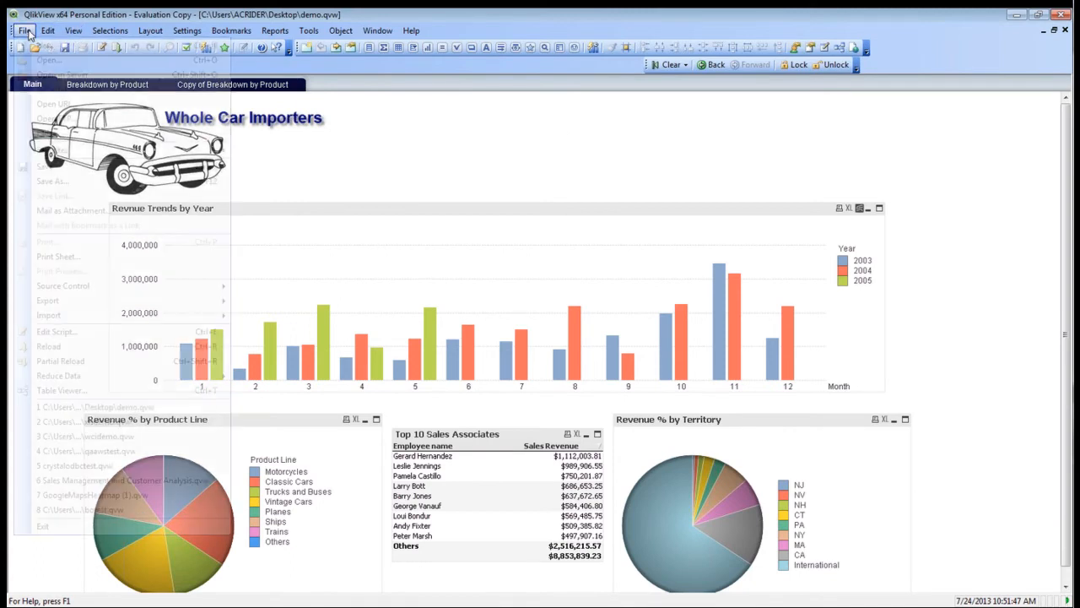
left_click(56, 331)
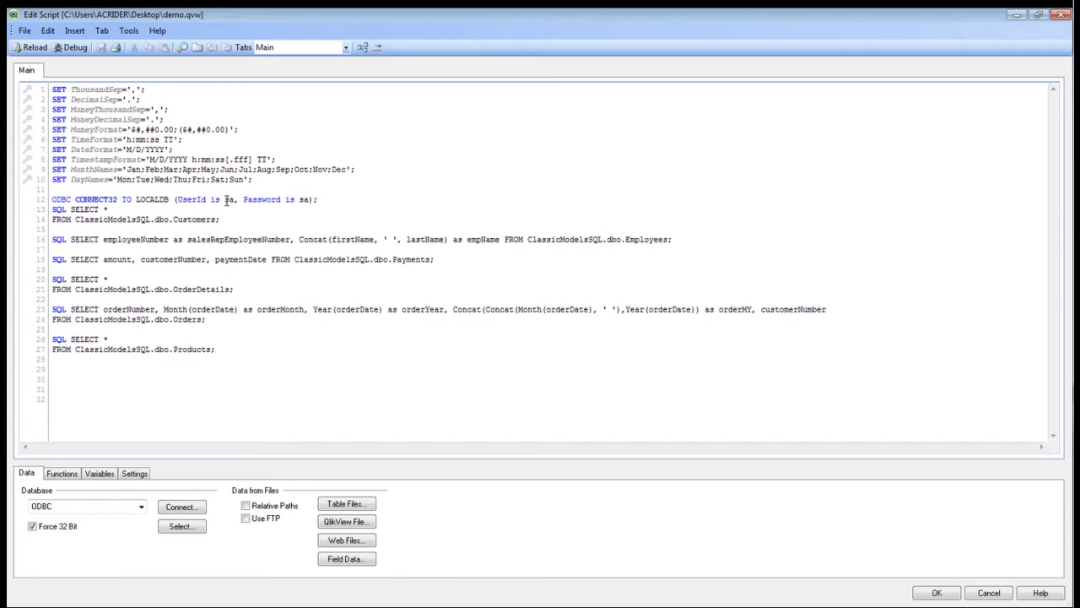
mouse_move(307, 233)
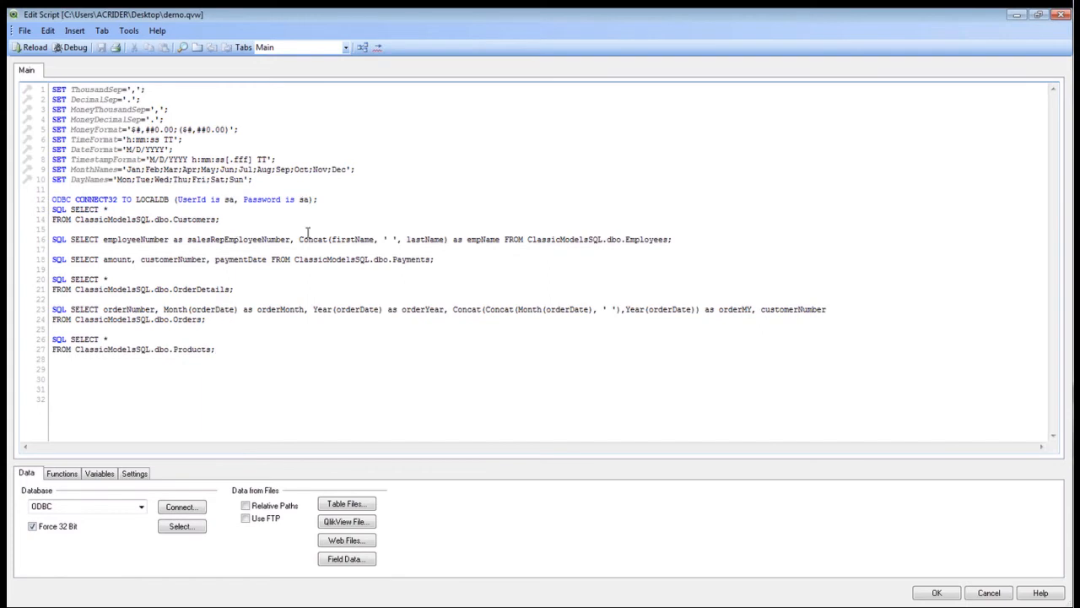
mouse_move(310, 260)
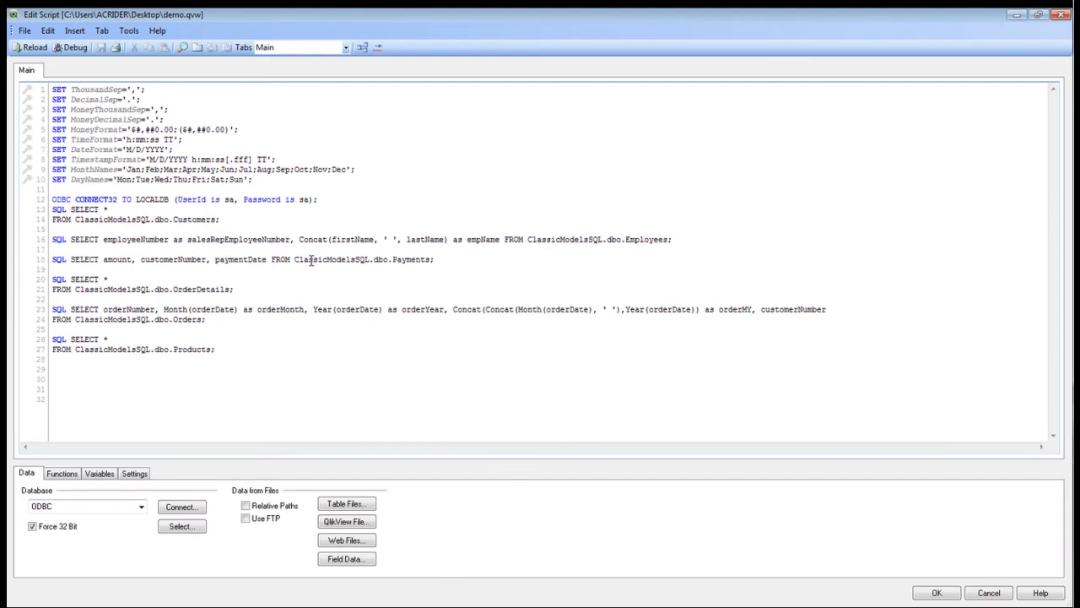
Show the script's system variables list in the editor's variables area.
left_click(97, 472)
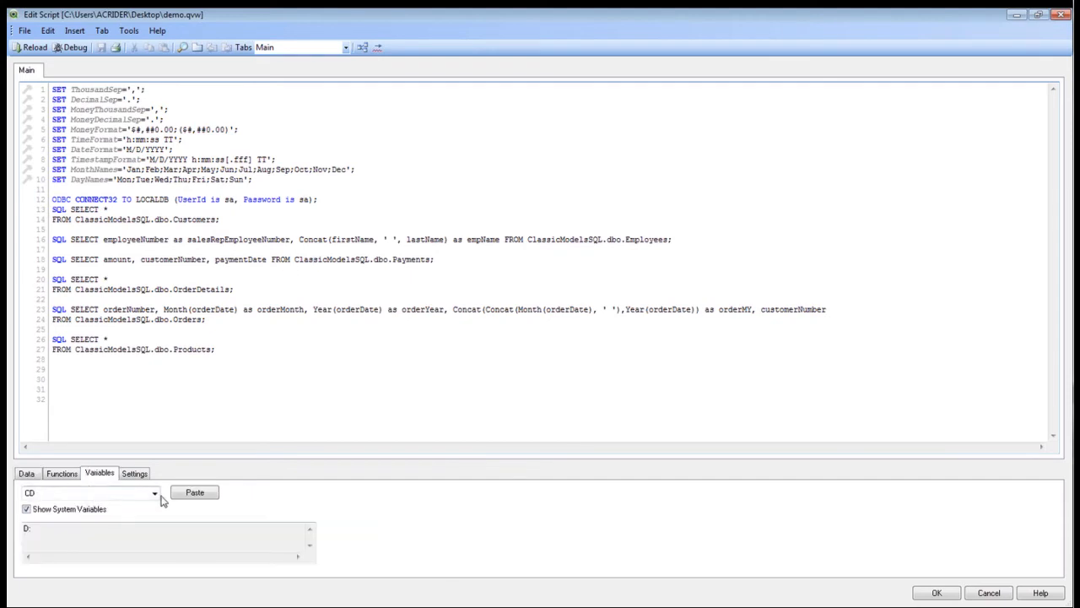
left_click(155, 493)
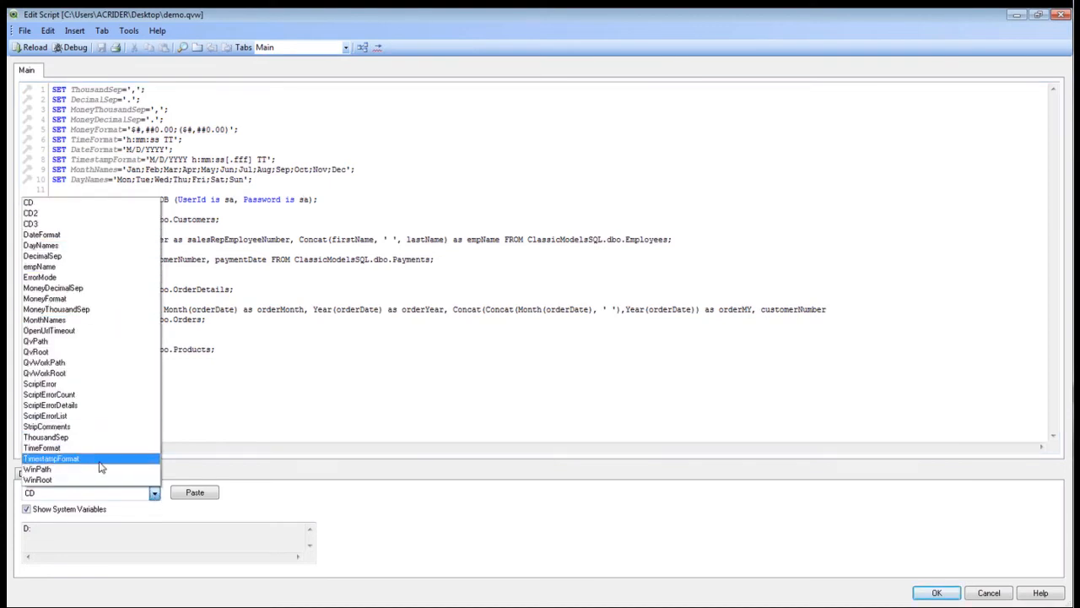
mouse_move(233, 216)
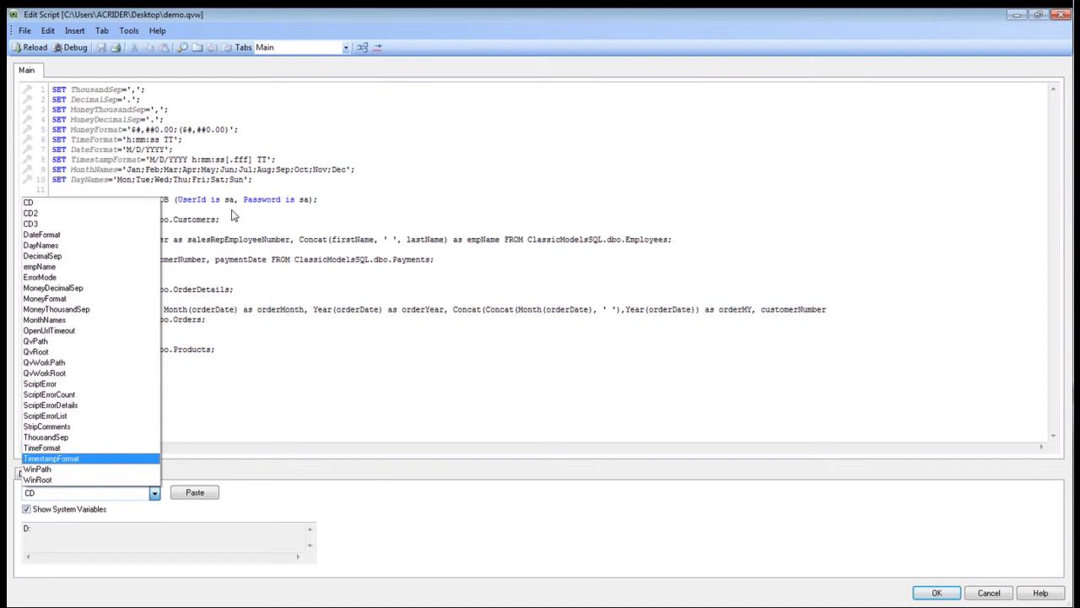
mouse_move(225, 228)
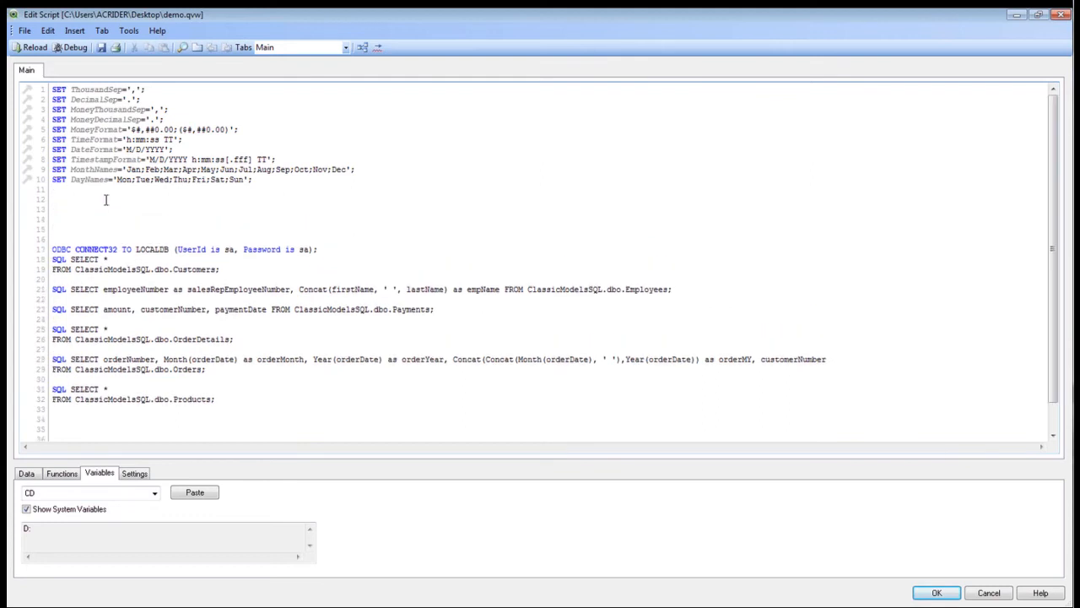
Create a Basic User Access inline table with ACCESS, USERID and PASSWORD, leaving OMIT out.
left_click(23, 31)
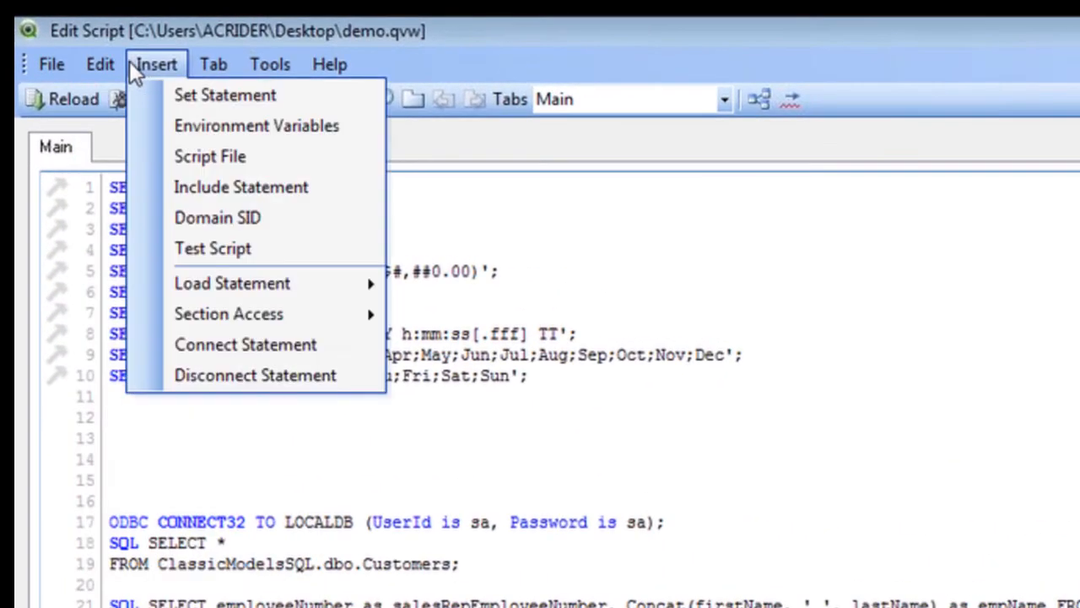
mouse_move(227, 94)
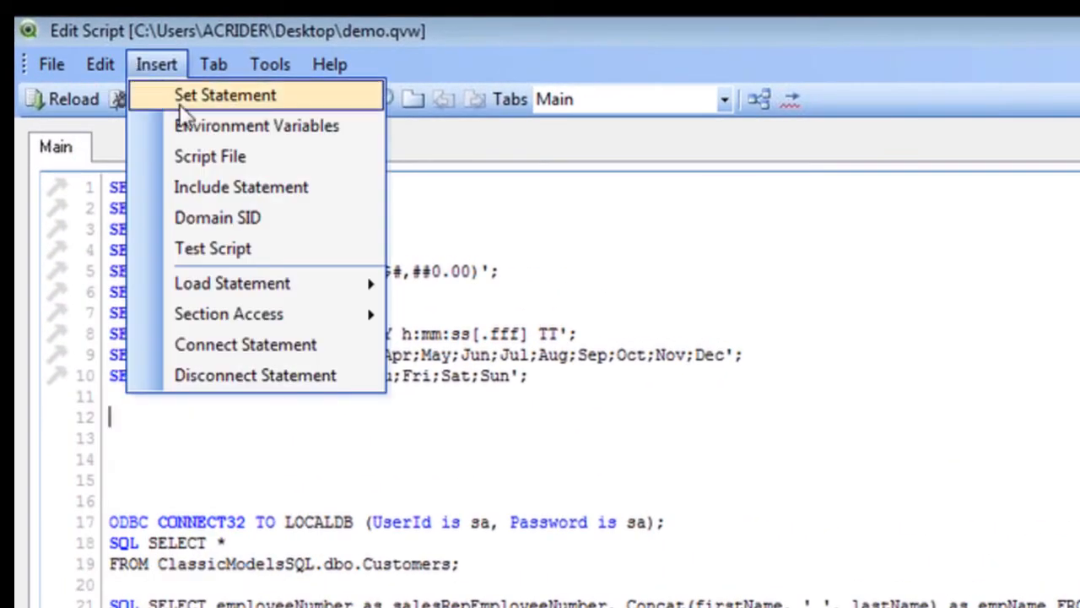
mouse_move(230, 312)
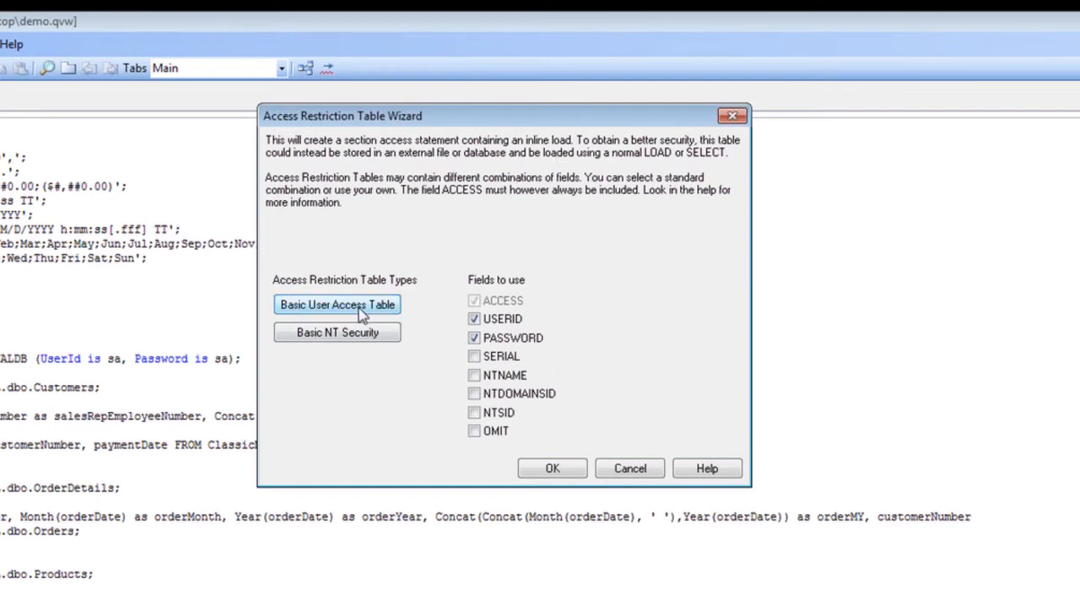
mouse_move(368, 322)
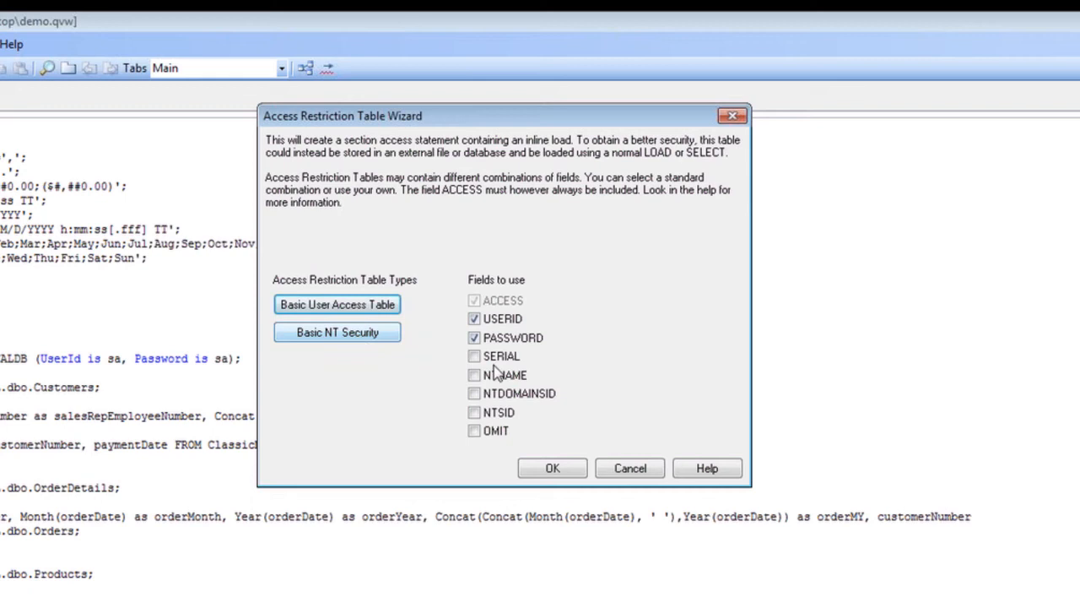
mouse_move(540, 353)
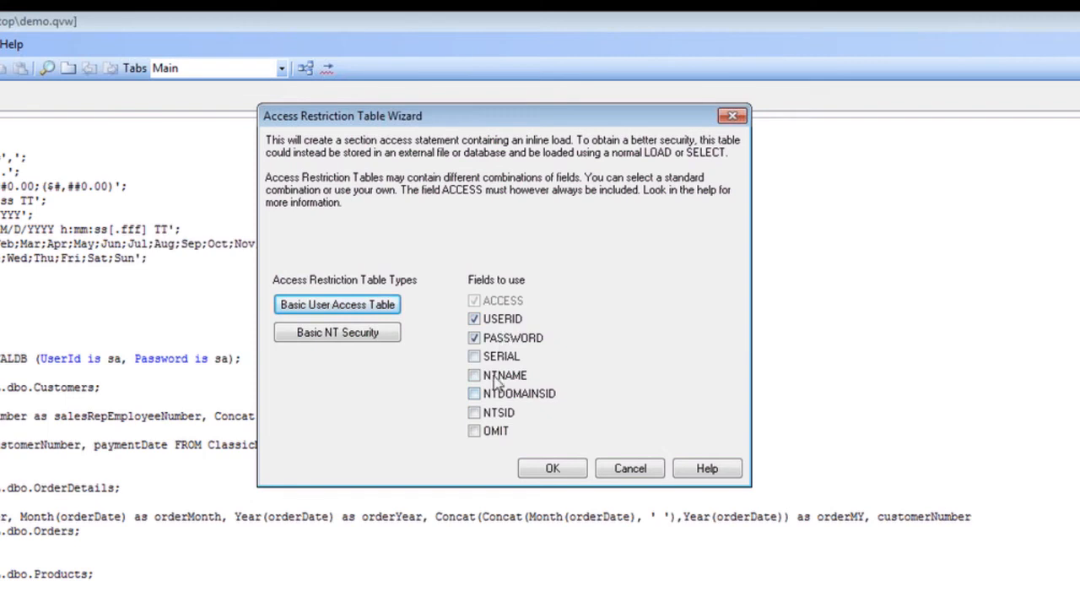
left_click(473, 431)
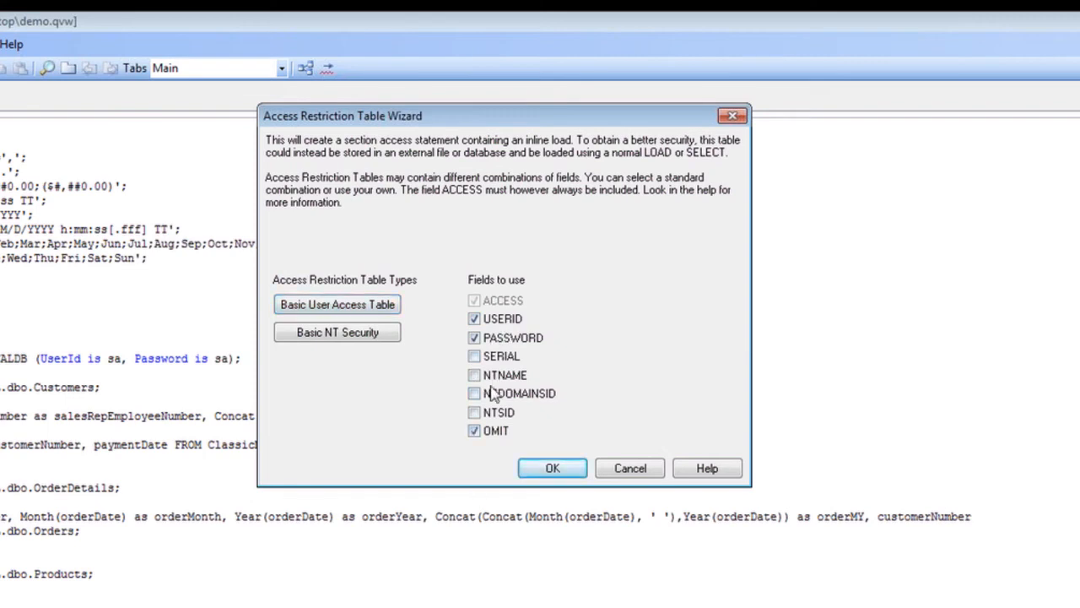
left_click(472, 430)
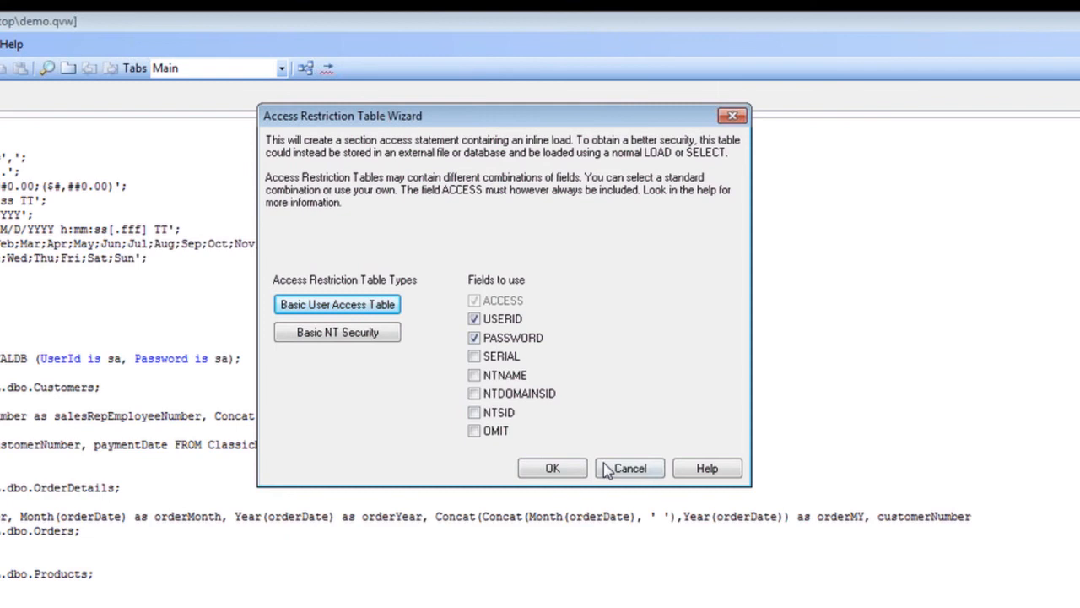
left_click(629, 467)
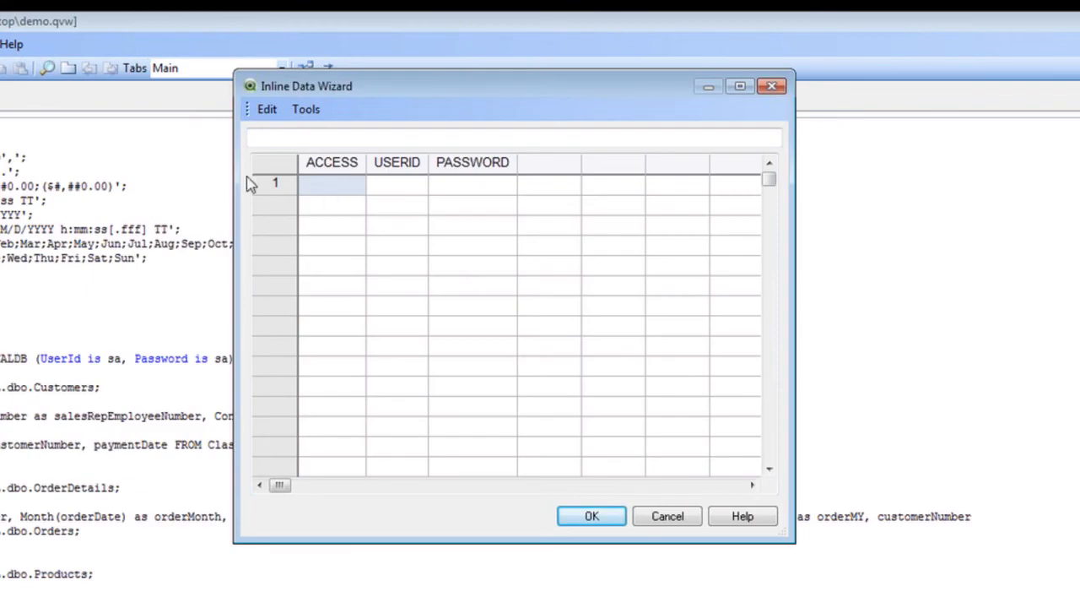
Enter the Admin row with its user id and password in the inline table.
left_click(266, 108)
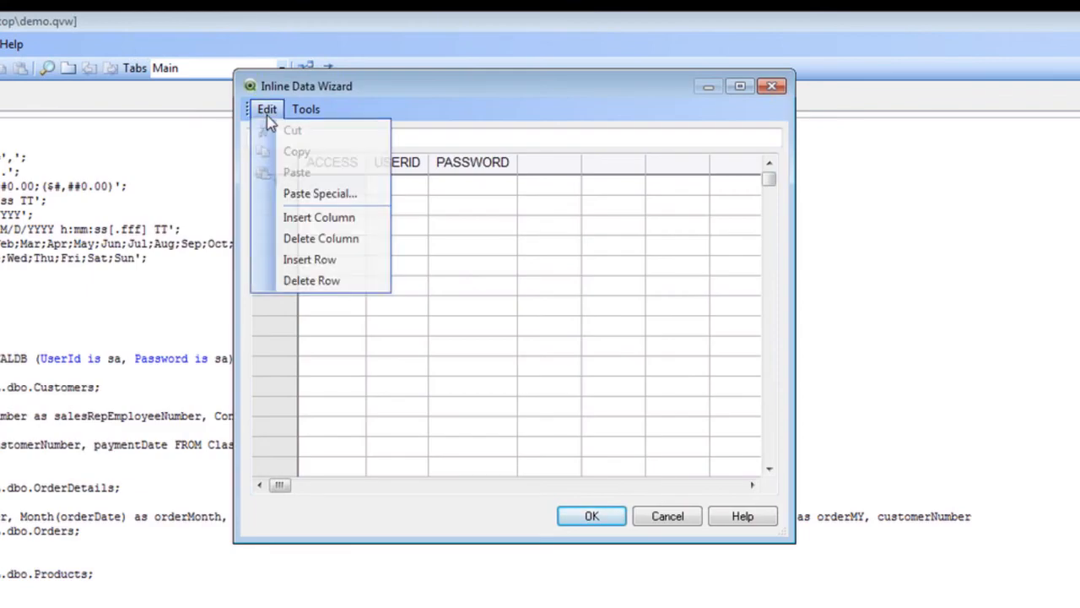
left_click(329, 184)
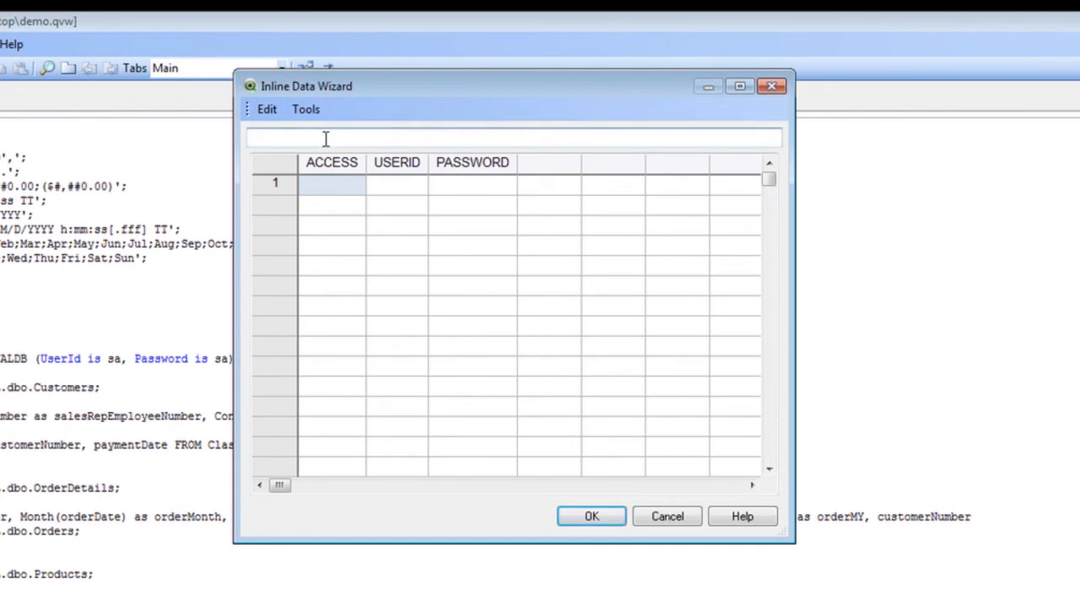
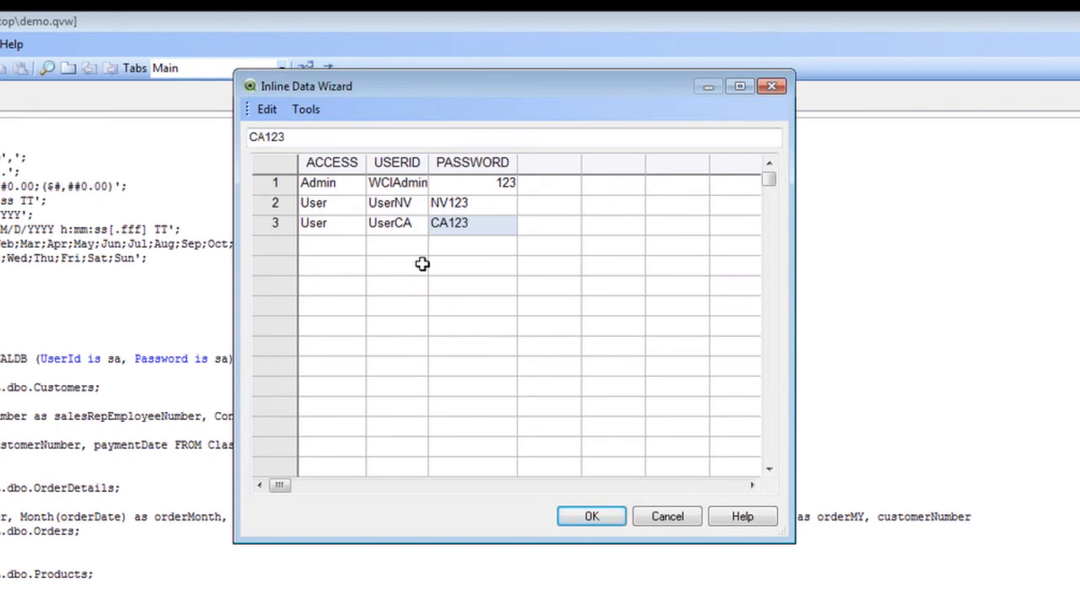
mouse_move(470, 256)
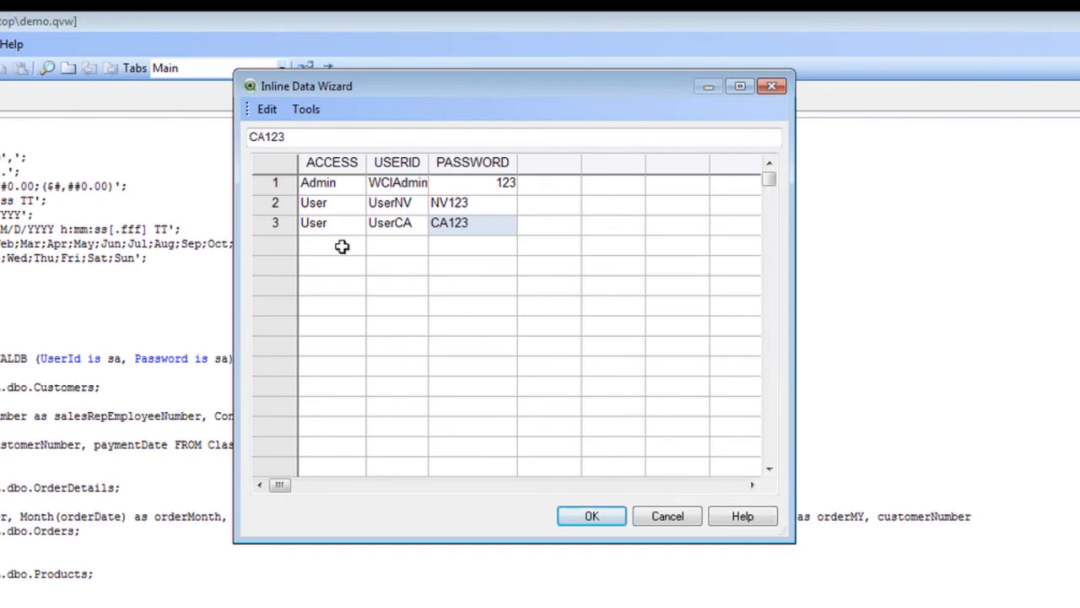
mouse_move(550, 430)
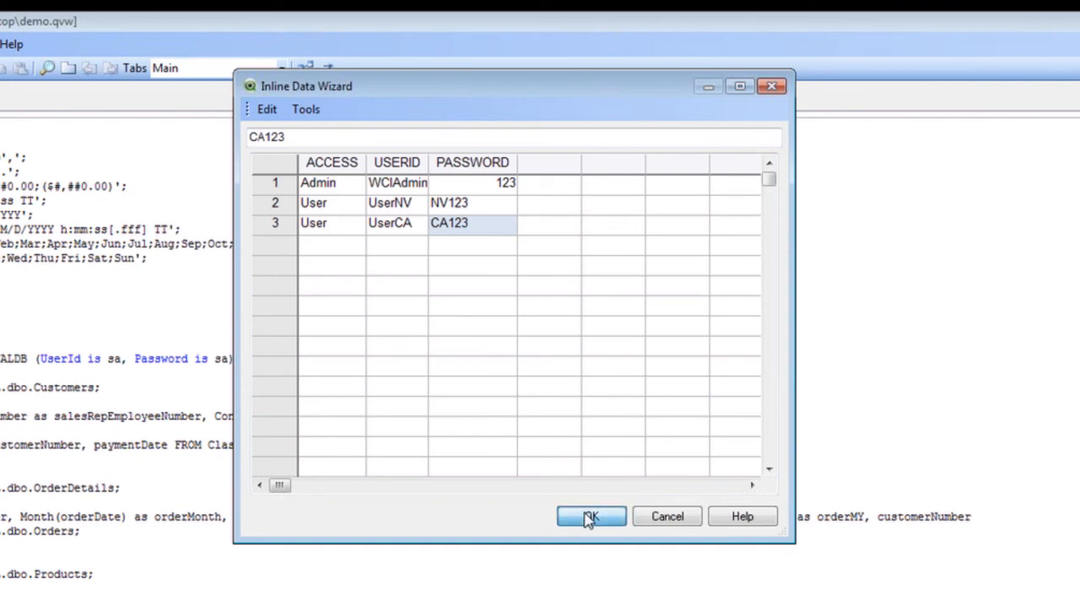
Insert the inline access load into the script and add Section Application above ODBC CONNECT.
left_click(590, 516)
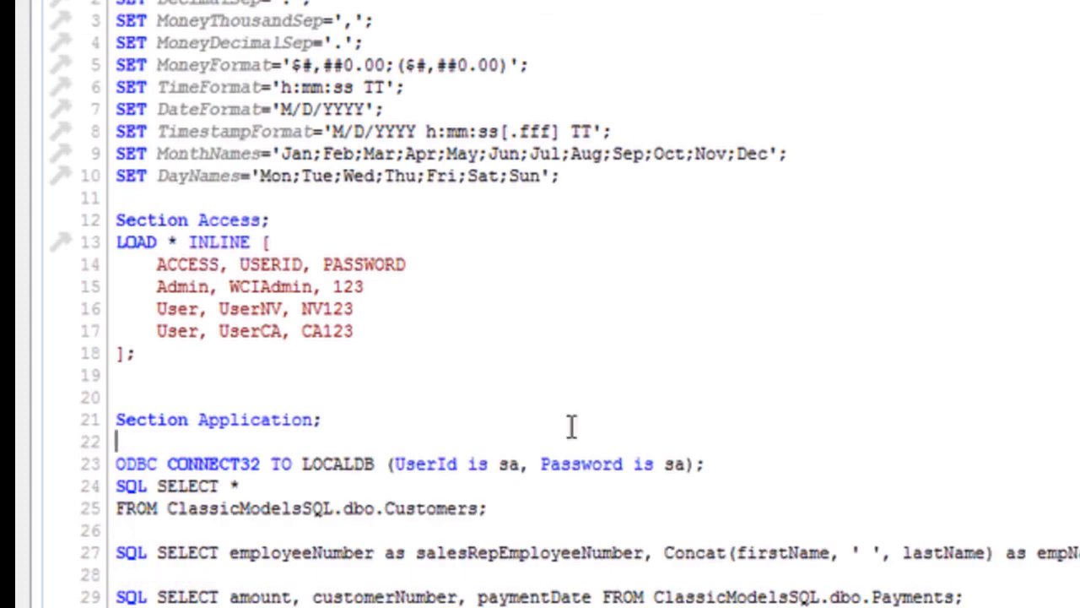
mouse_move(361, 384)
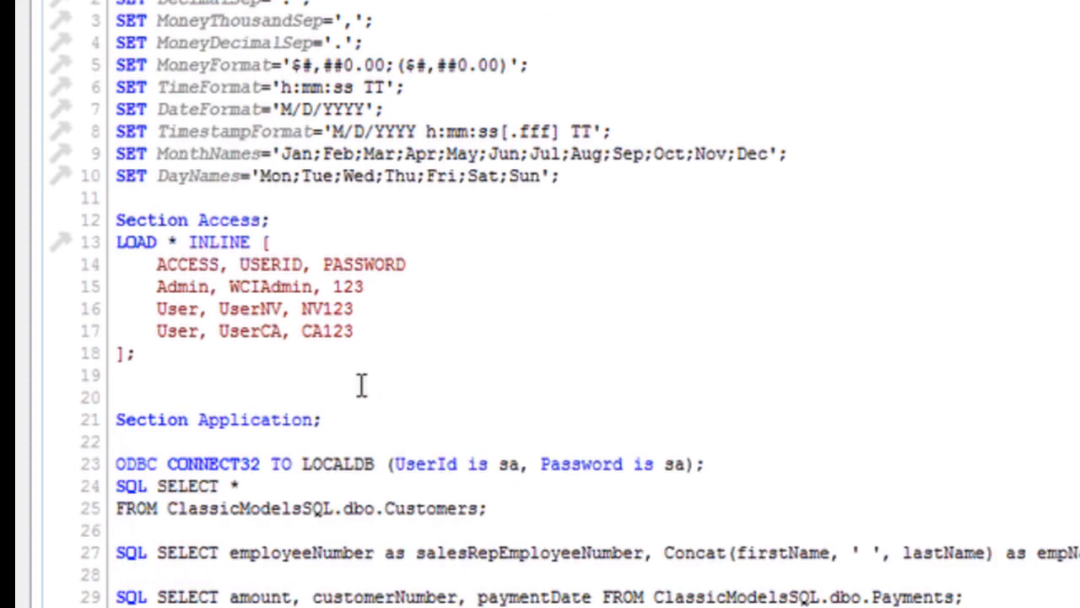
scroll("down", 3)
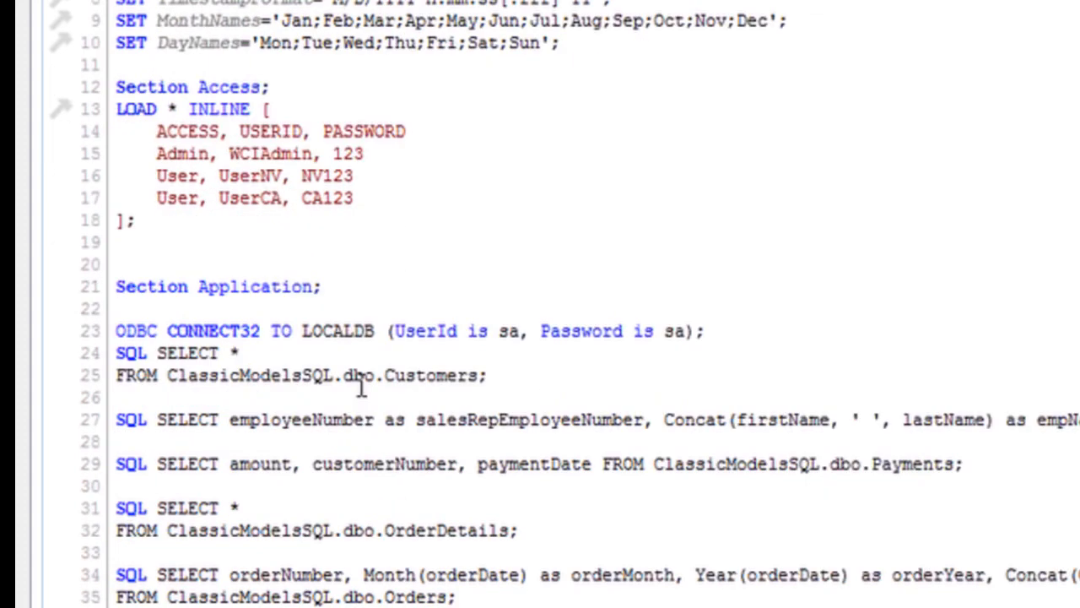
scroll("down", 3)
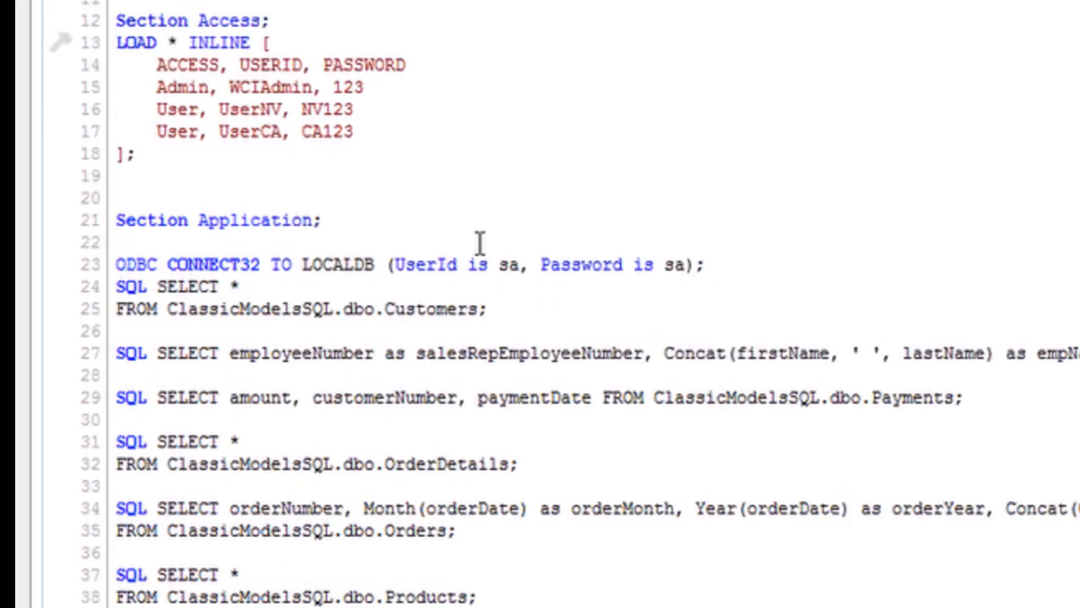
mouse_move(337, 385)
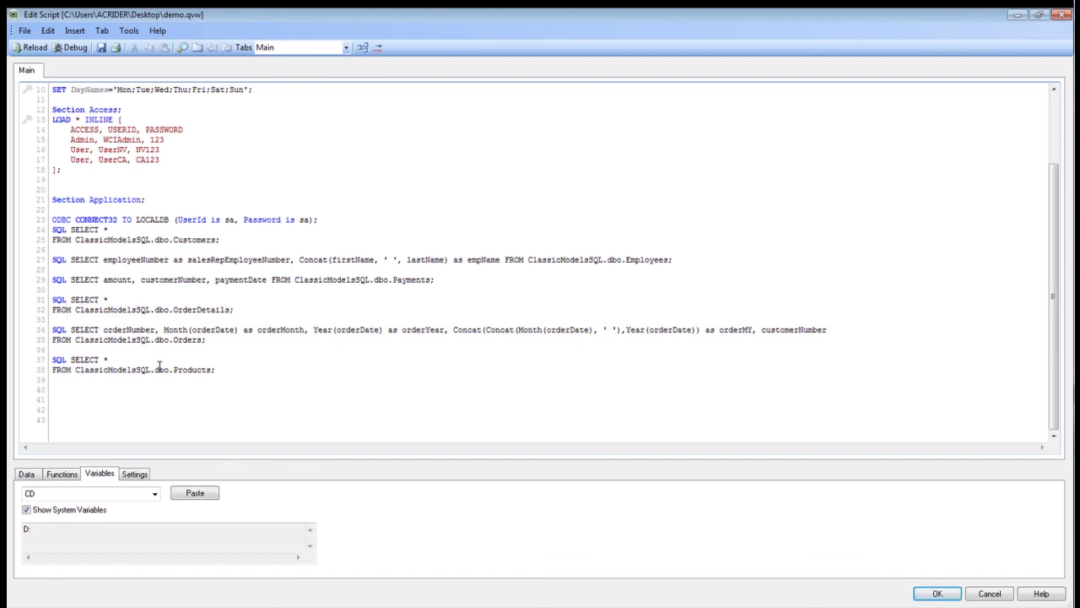
left_click(54, 210)
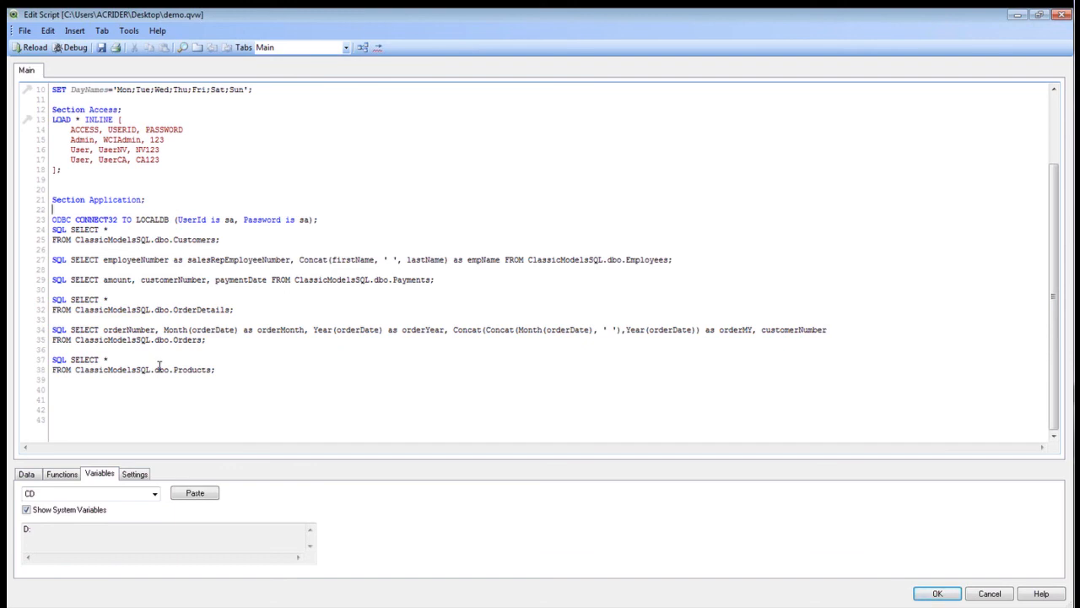